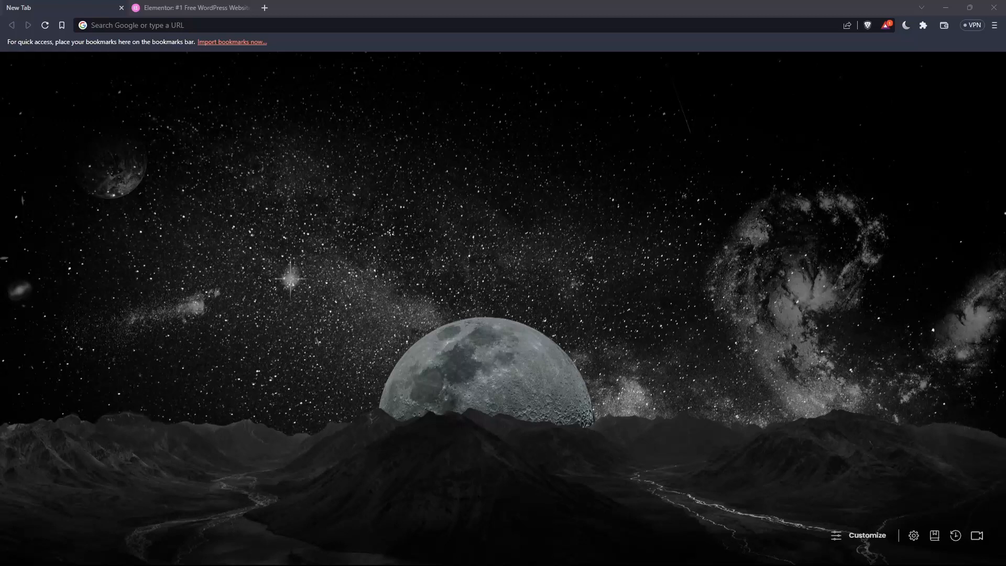
# Step: Navigate to elementor.com by entering 'elem' in the address bar
pyautogui.click(202, 25)
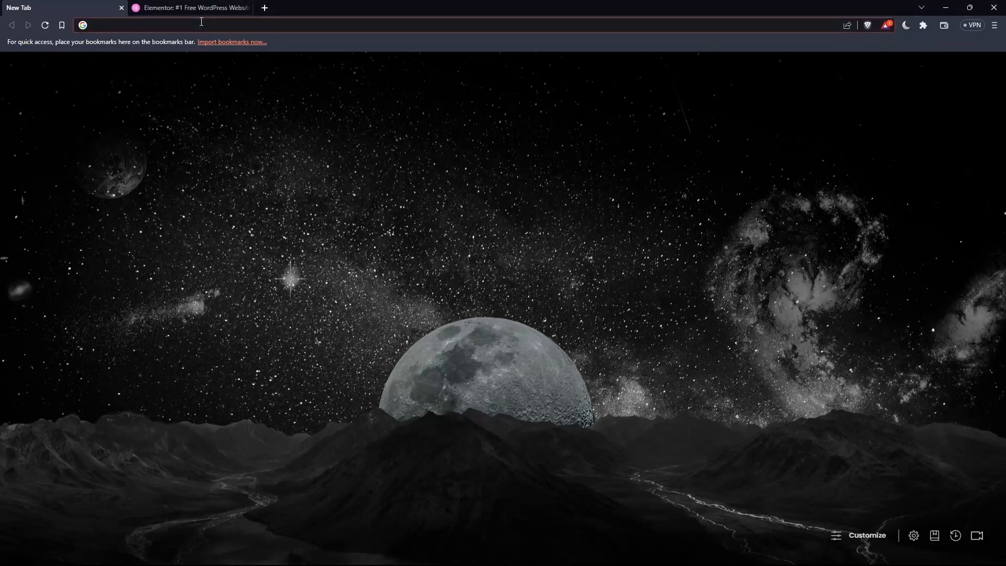
pyautogui.write('elementor.com')
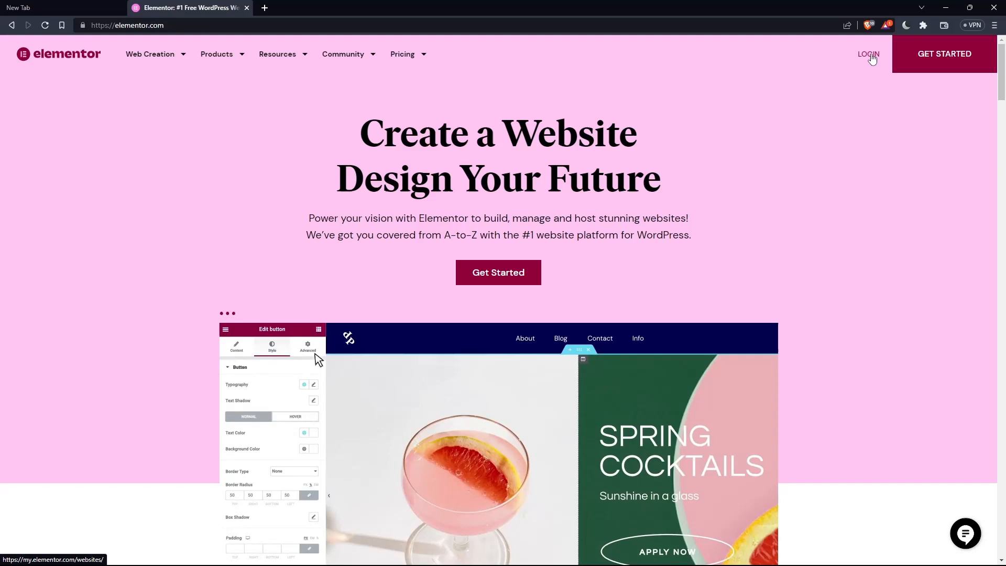
pyautogui.click(868, 54)
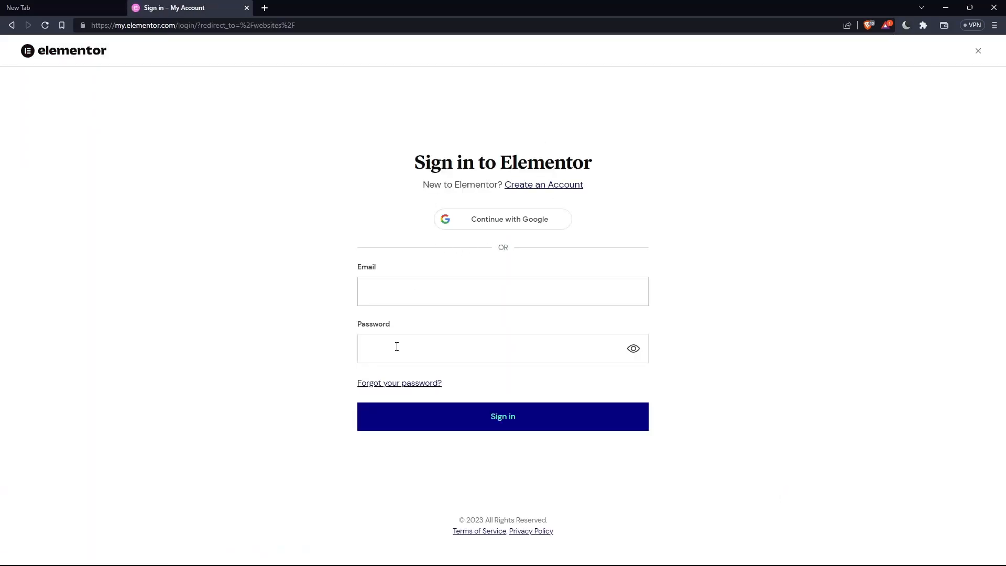
pyautogui.moveTo(495, 464)
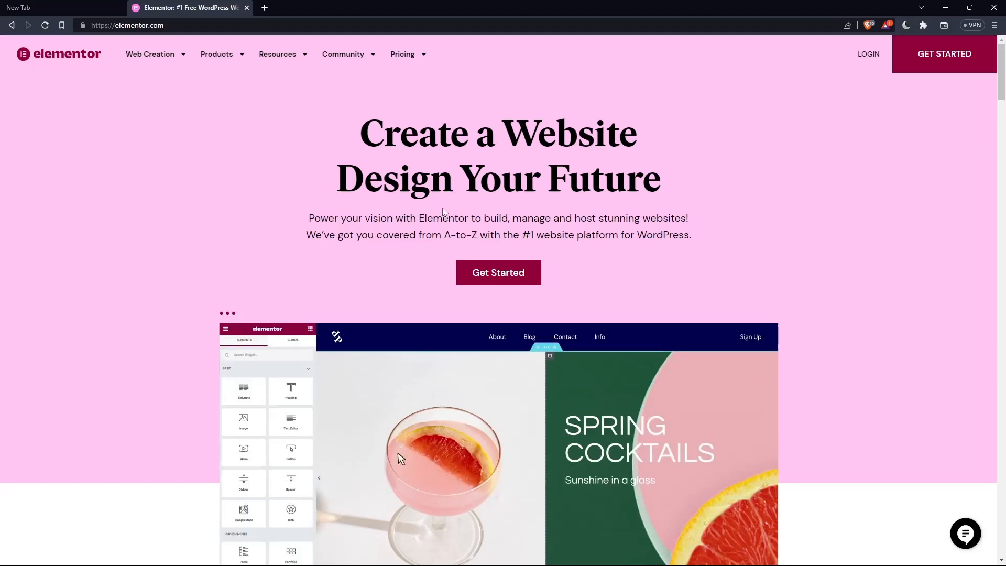
pyautogui.click(498, 272)
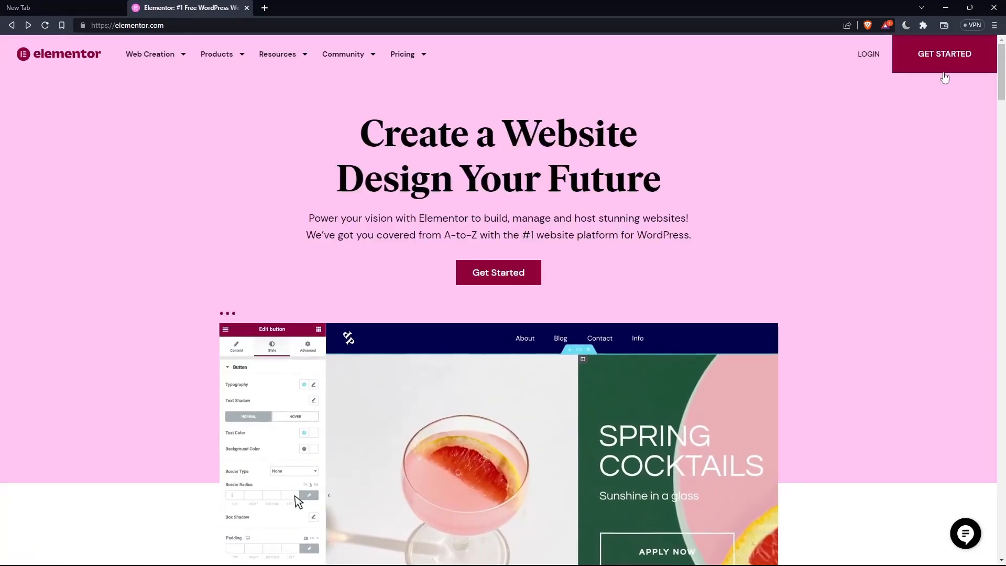
# Step: Start a new website, preview the Digital Marketing Studio design, then choose a blank website instead
pyautogui.click(944, 53)
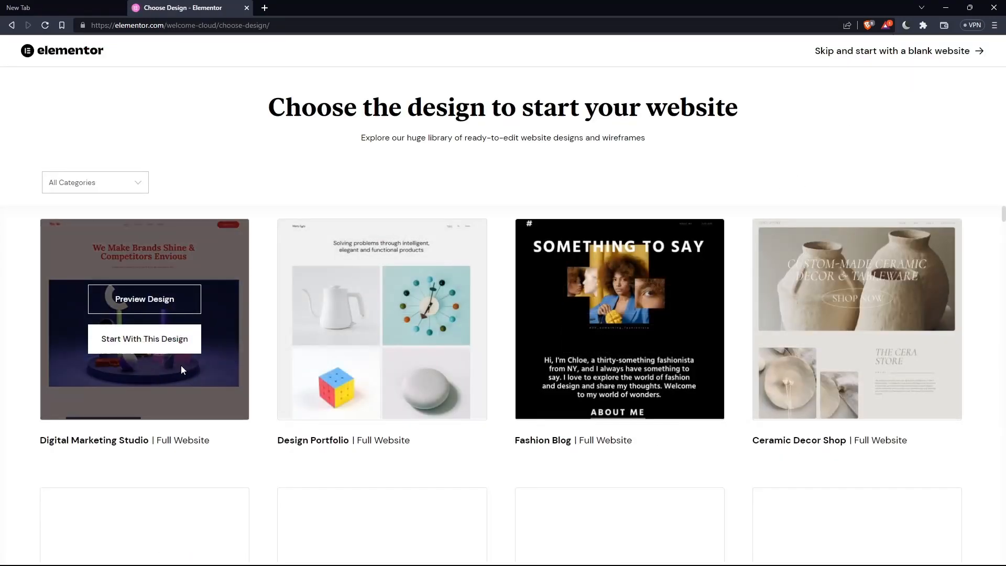
pyautogui.scroll(-3)
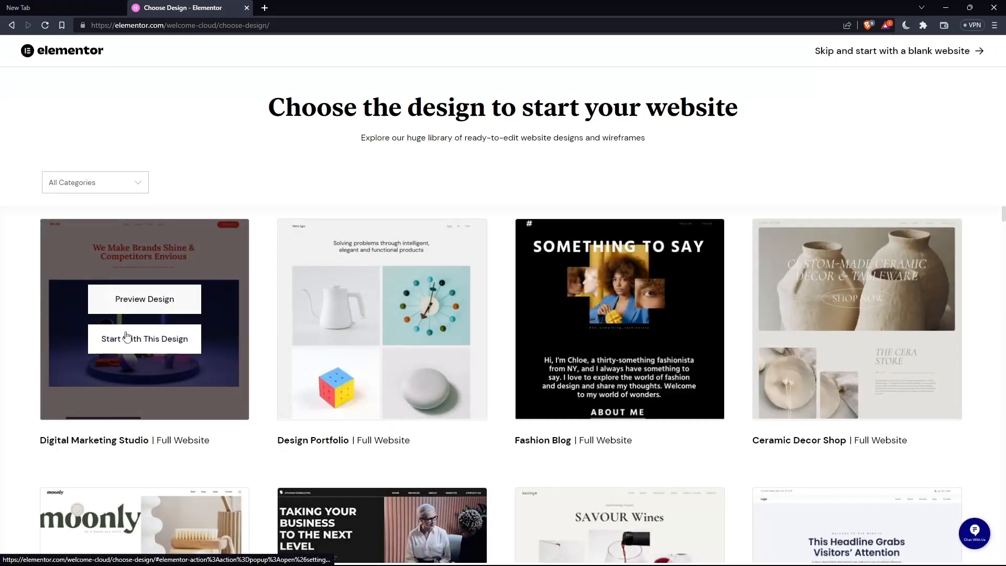
pyautogui.click(144, 338)
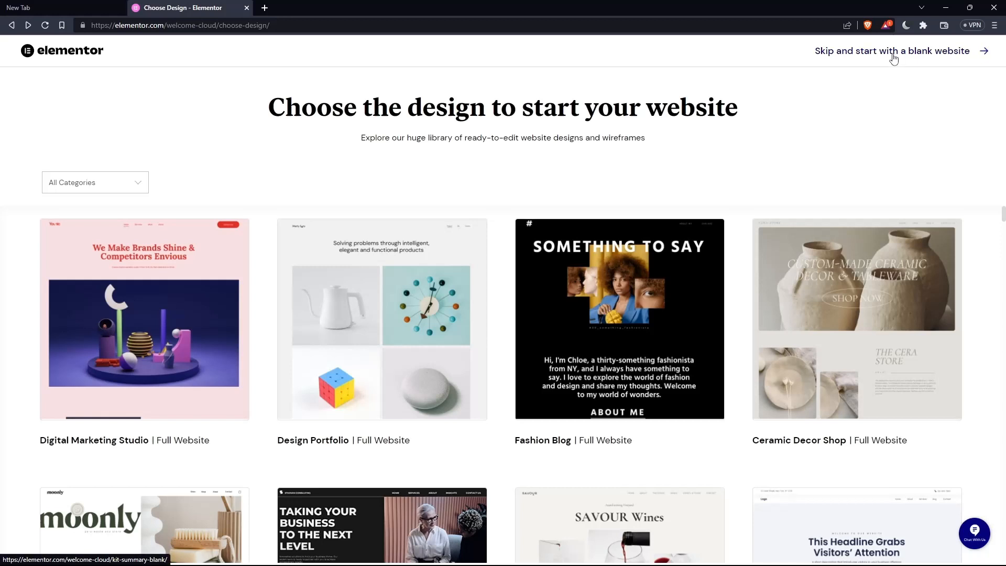
pyautogui.click(892, 51)
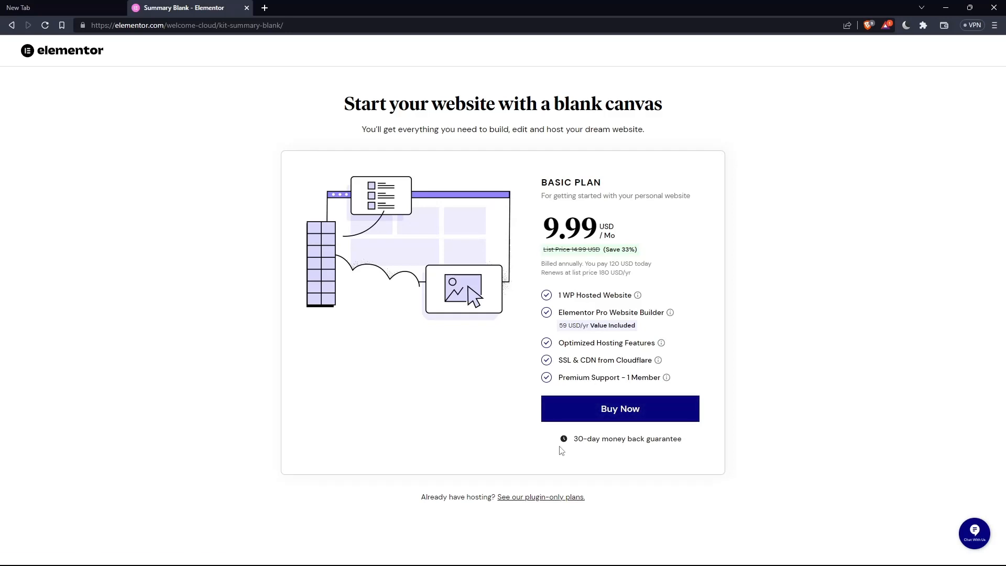
pyautogui.moveTo(517, 497)
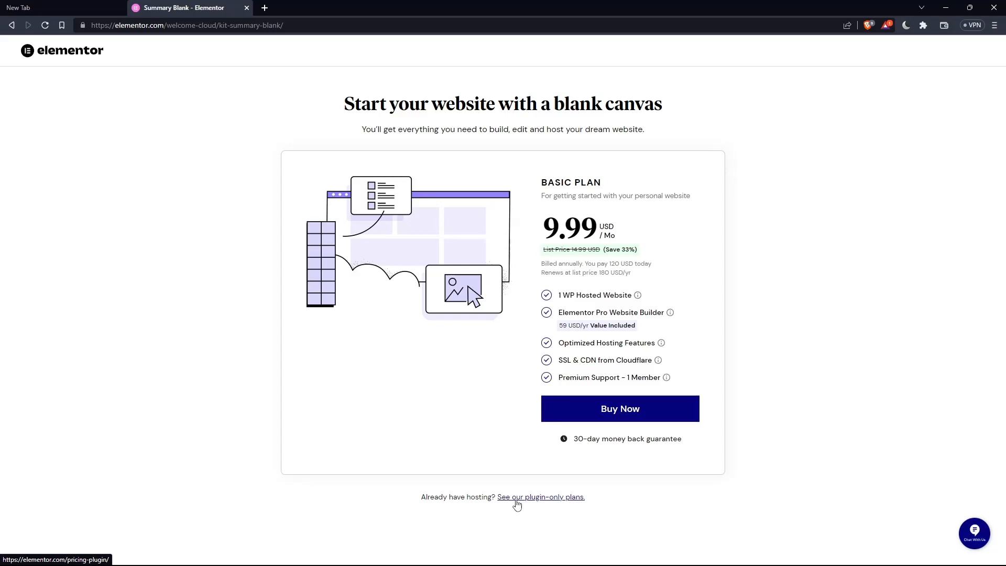
# Step: View the plugin-only Pro pricing plans from the link below the Basic Plan card
pyautogui.click(541, 497)
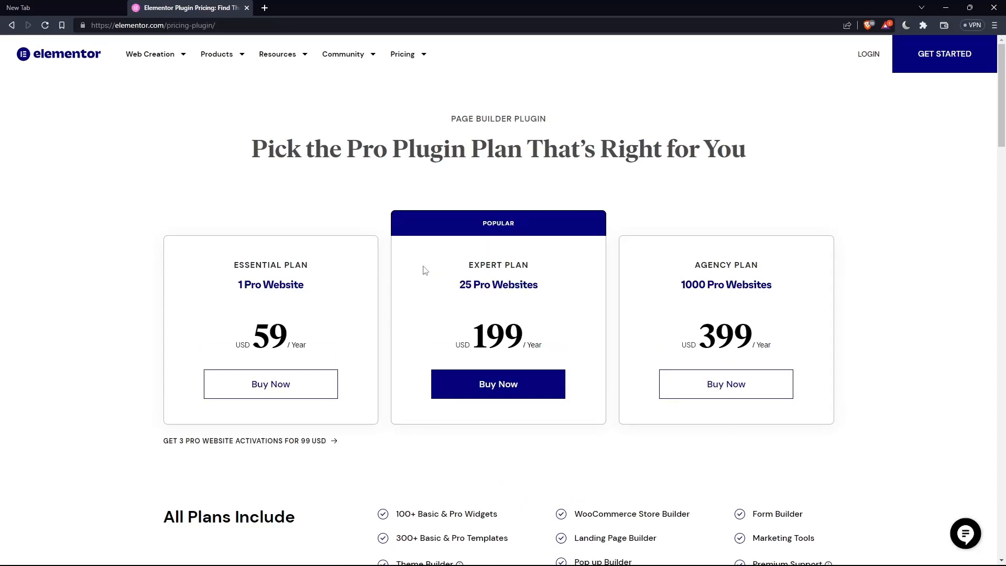
pyautogui.moveTo(699, 260)
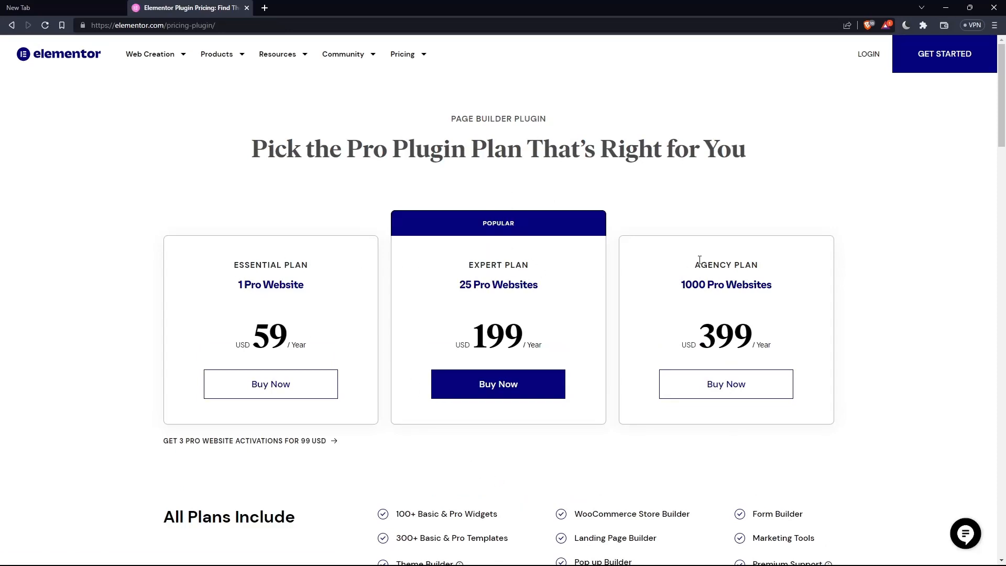
pyautogui.scroll(-3)
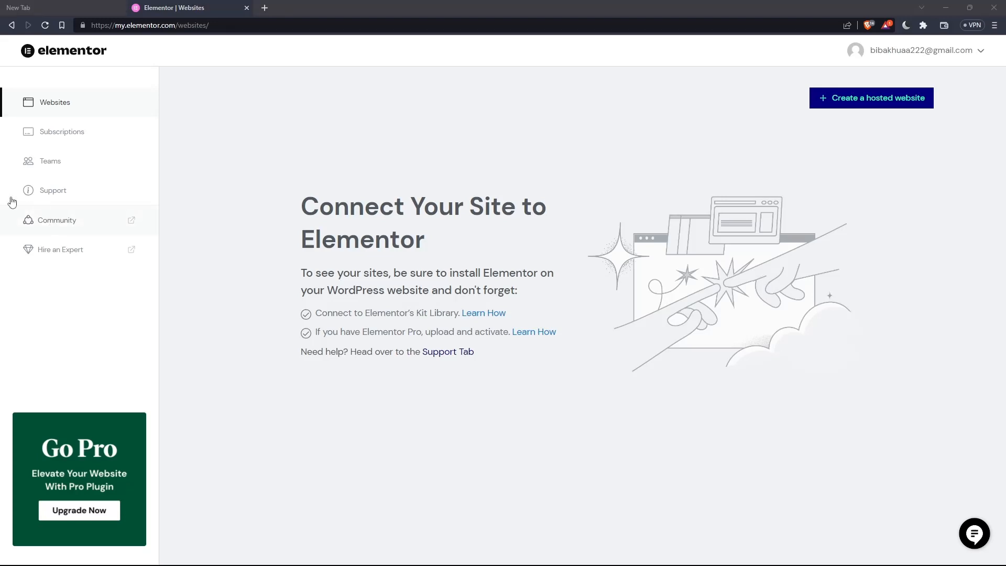
pyautogui.moveTo(606, 256)
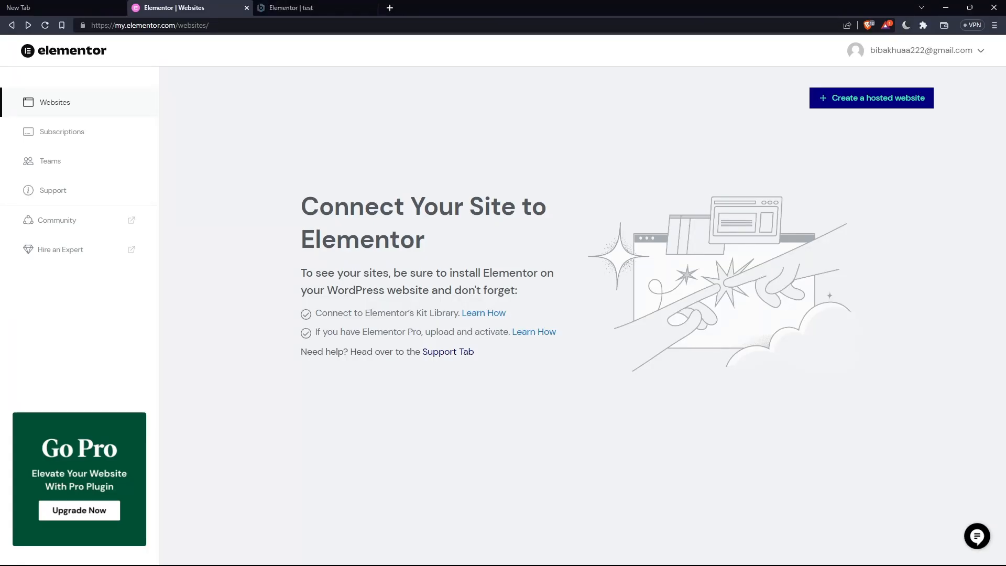
# Step: Switch to the 'Elementor | test' tab showing the blank page in the editor
pyautogui.click(302, 7)
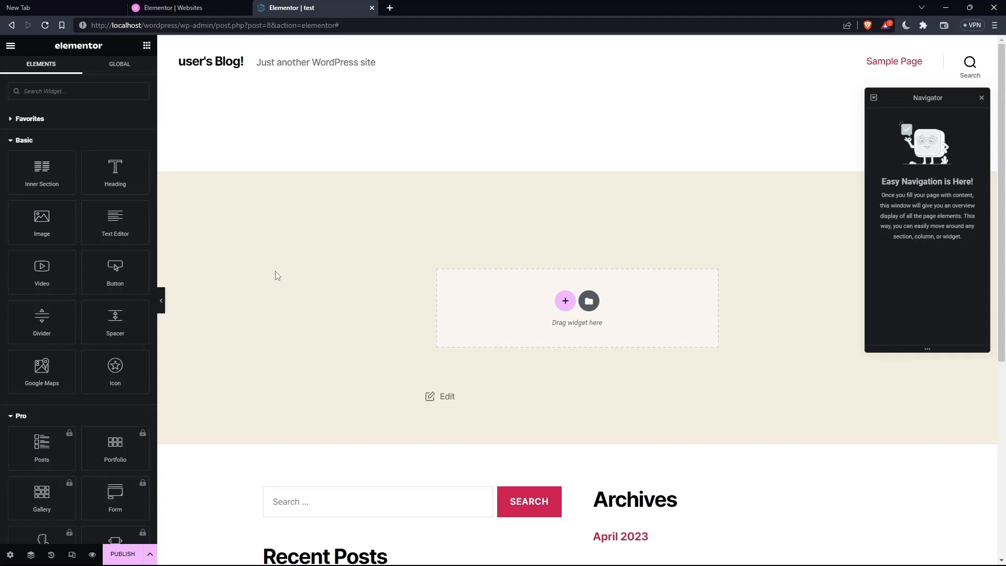
# Step: Publish the test page live and view its published version in a new tab
pyautogui.scroll(-3)
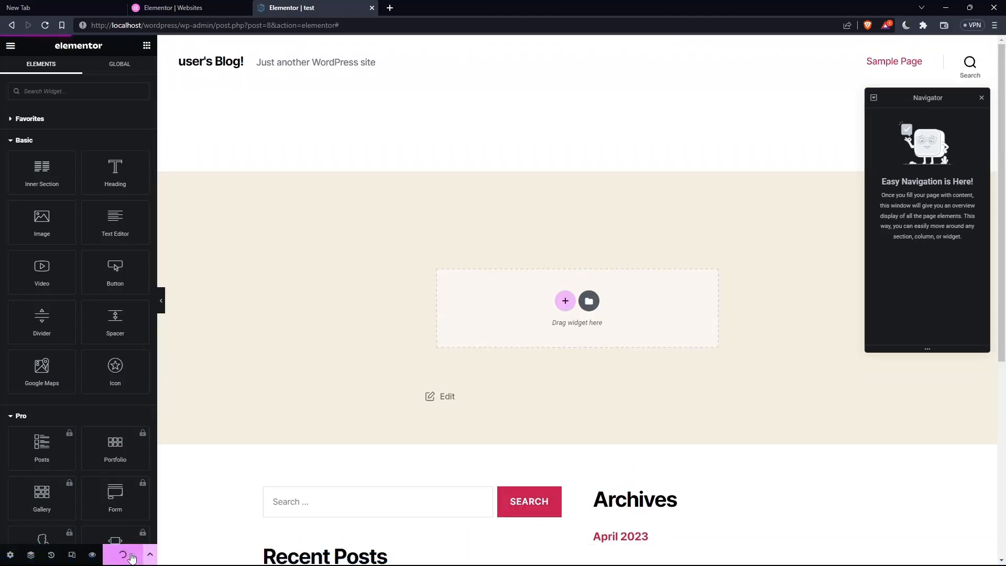
pyautogui.click(130, 553)
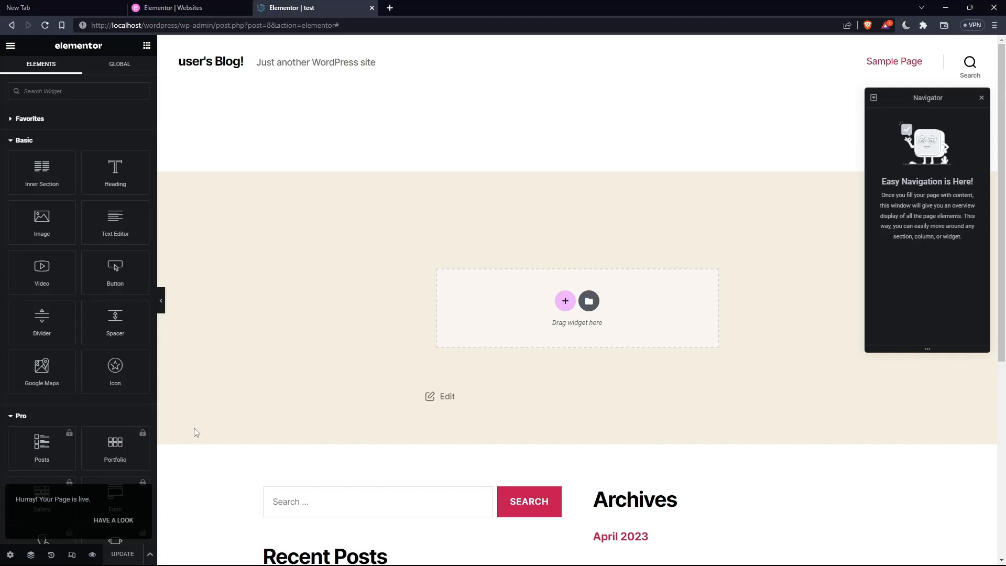
pyautogui.click(441, 8)
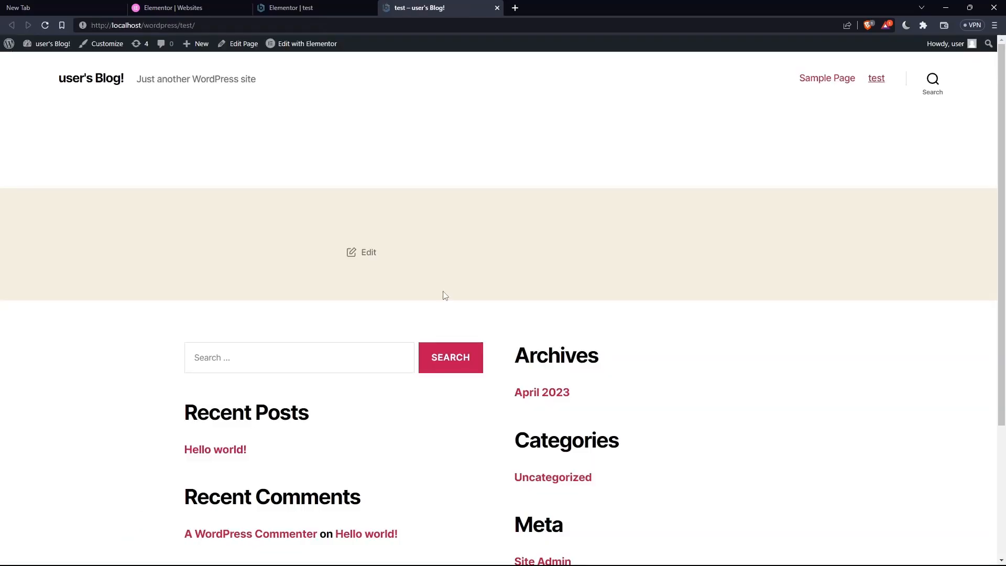
pyautogui.scroll(-3)
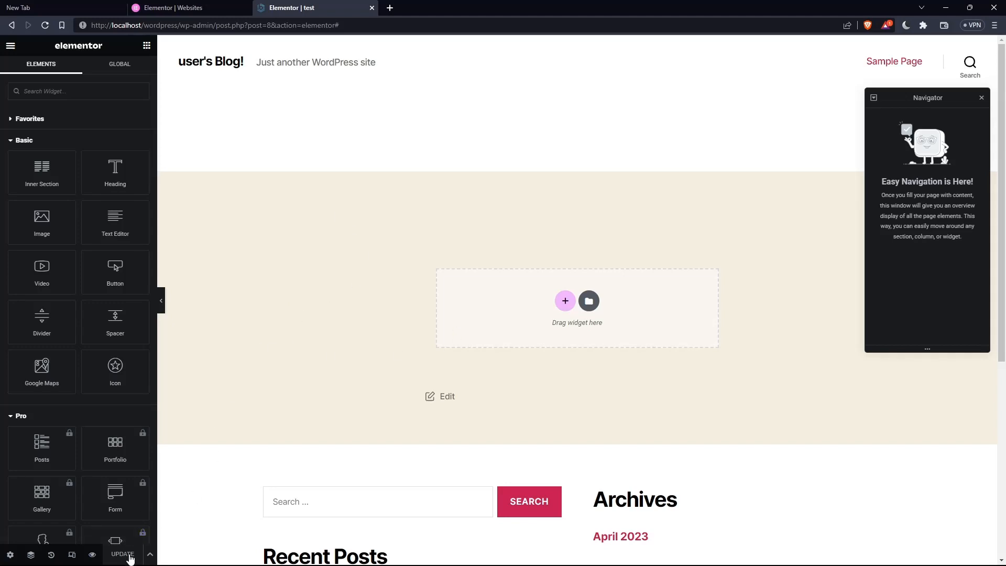
pyautogui.moveTo(190, 504)
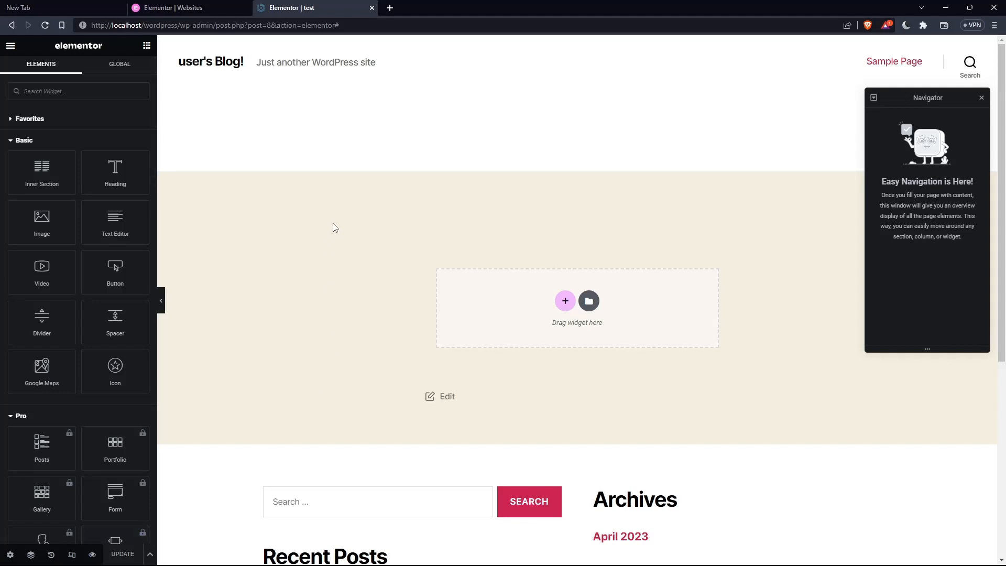
pyautogui.moveTo(330, 214)
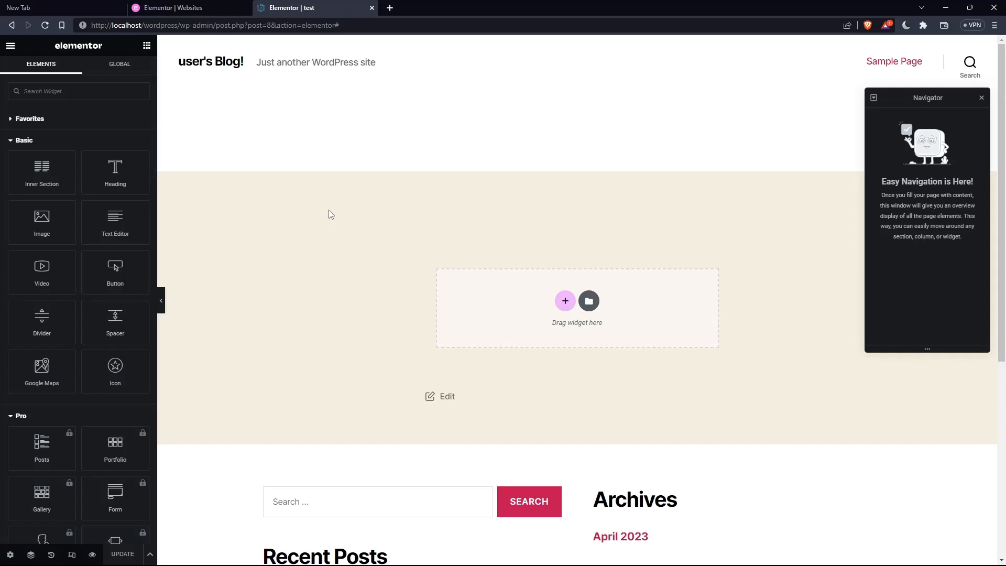